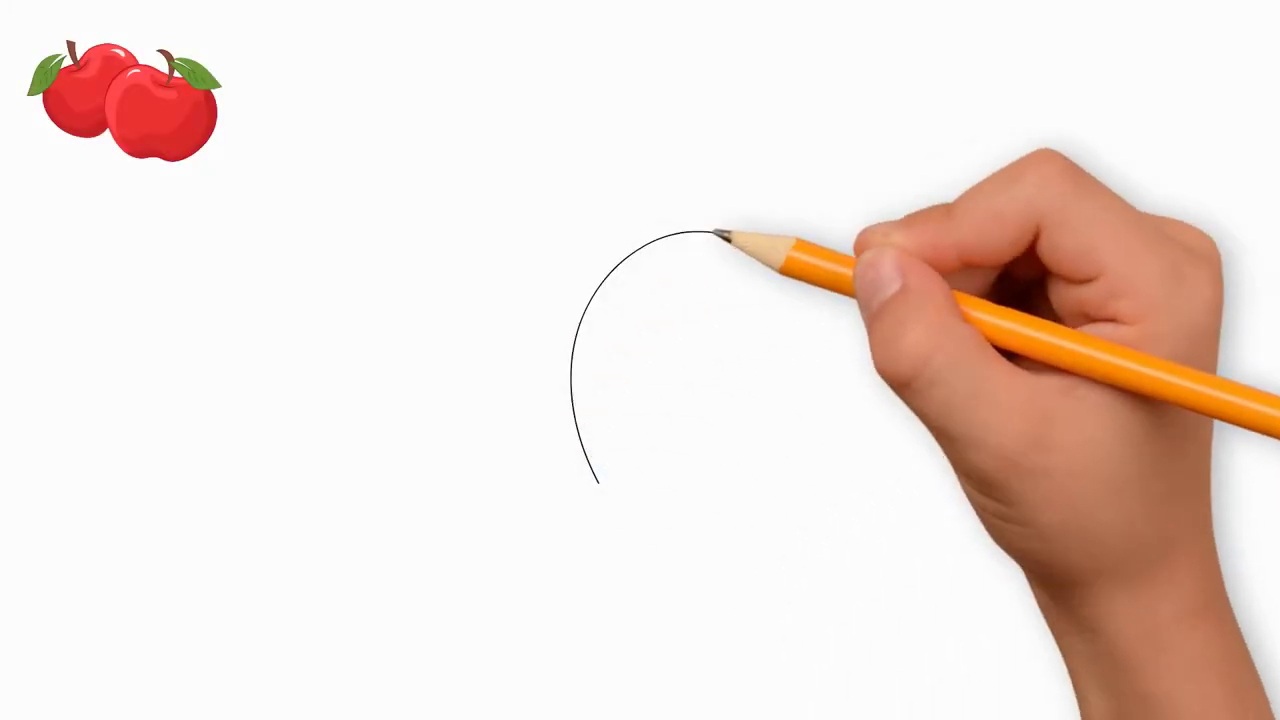
drag(715, 230, 820, 565)
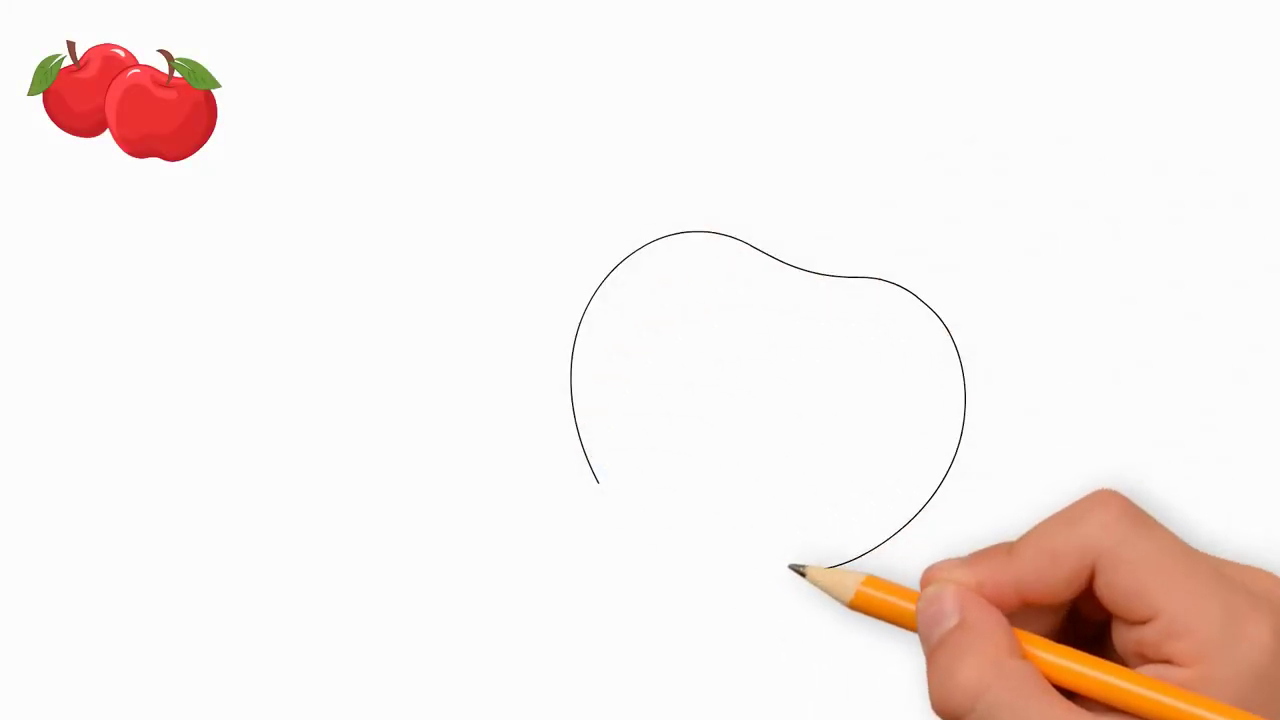